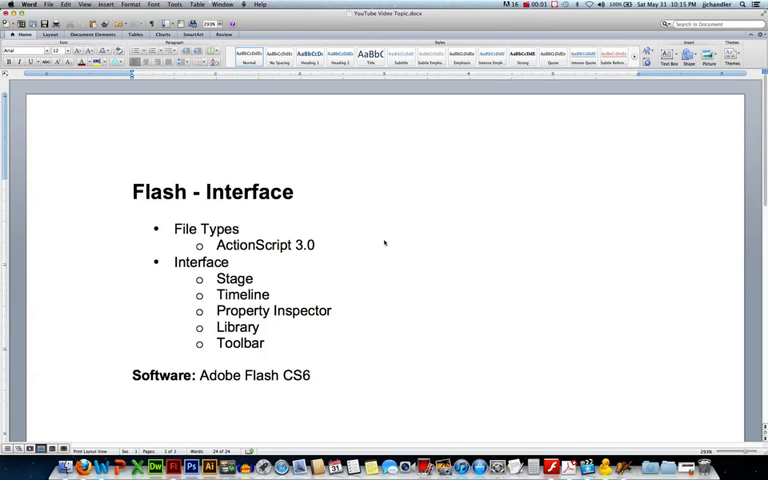
# Step: Switch the panel group from Properties to the Library of the new ActionScript 3.0 document
pyautogui.click(312, 376)
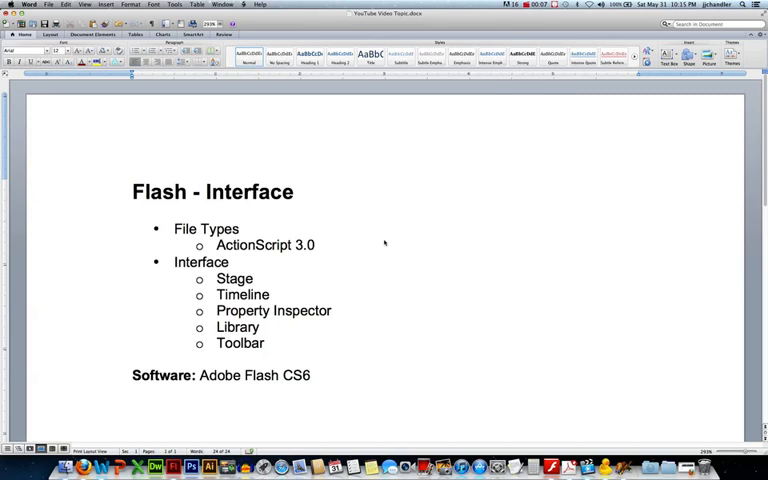
pyautogui.click(312, 376)
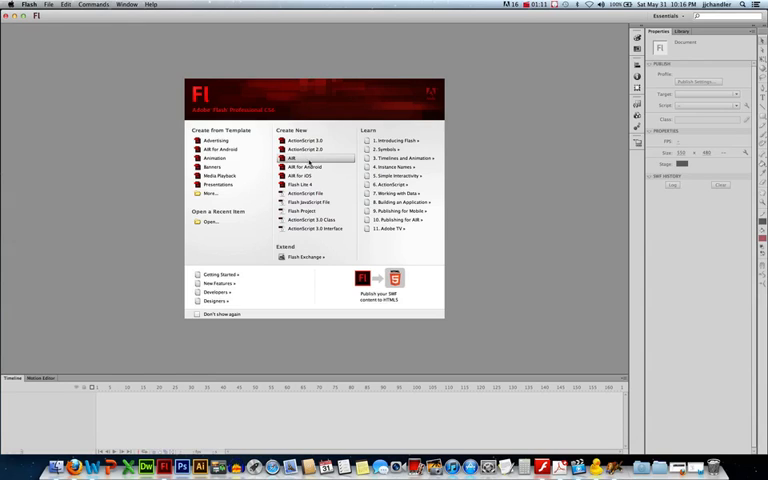
pyautogui.moveTo(308, 168)
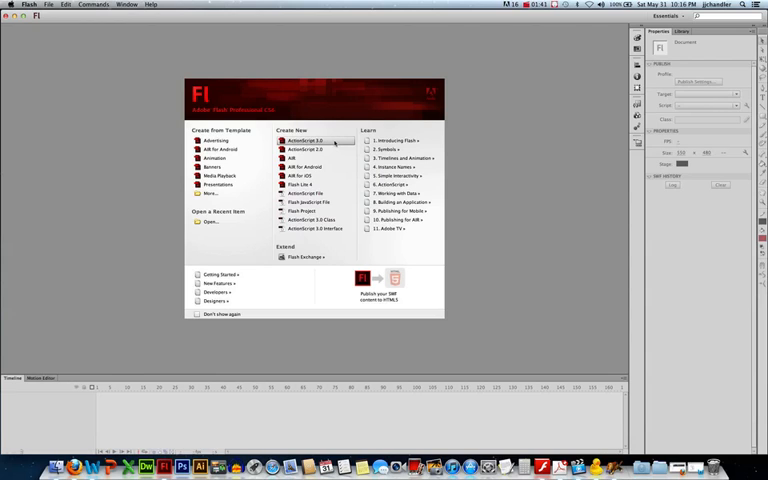
pyautogui.click(304, 140)
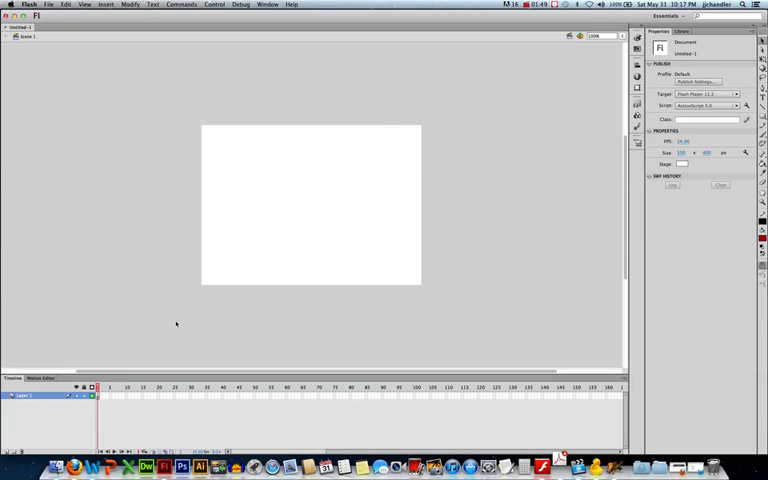
pyautogui.moveTo(692, 324)
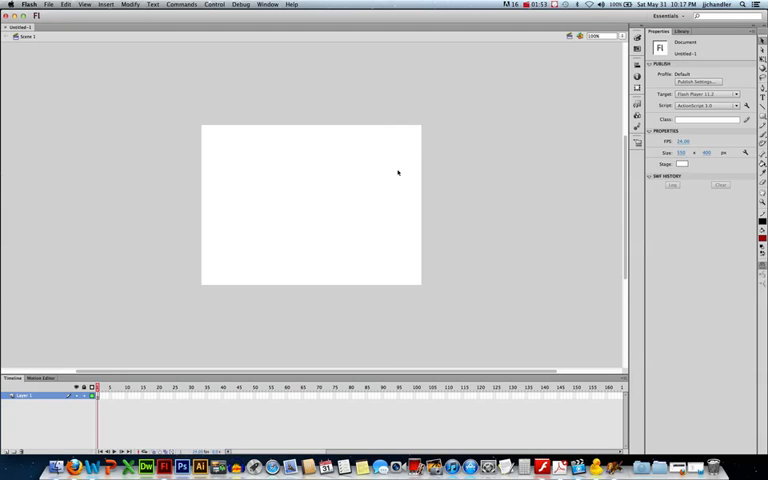
pyautogui.moveTo(484, 148)
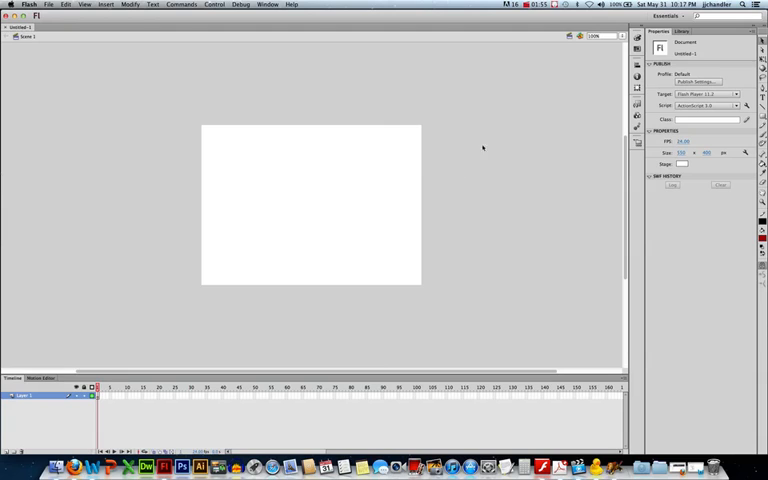
pyautogui.moveTo(188, 120)
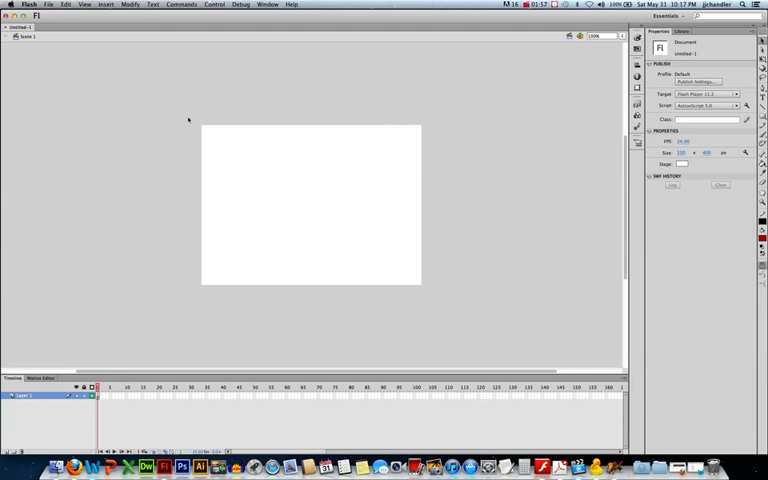
pyautogui.moveTo(308, 232)
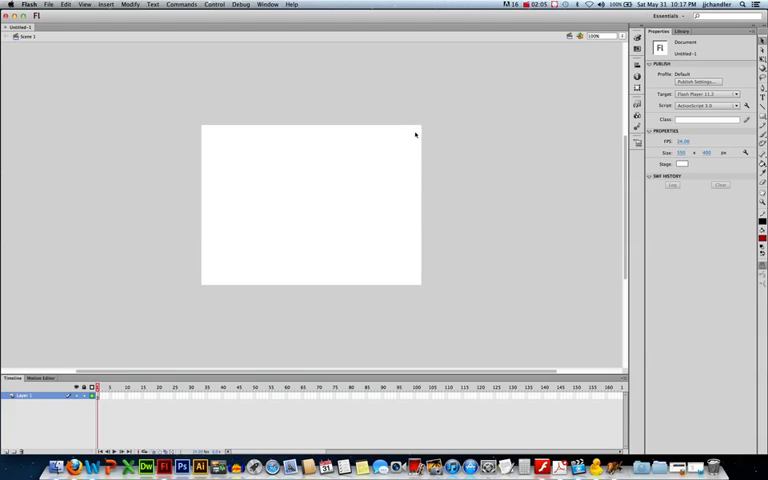
pyautogui.moveTo(202, 272)
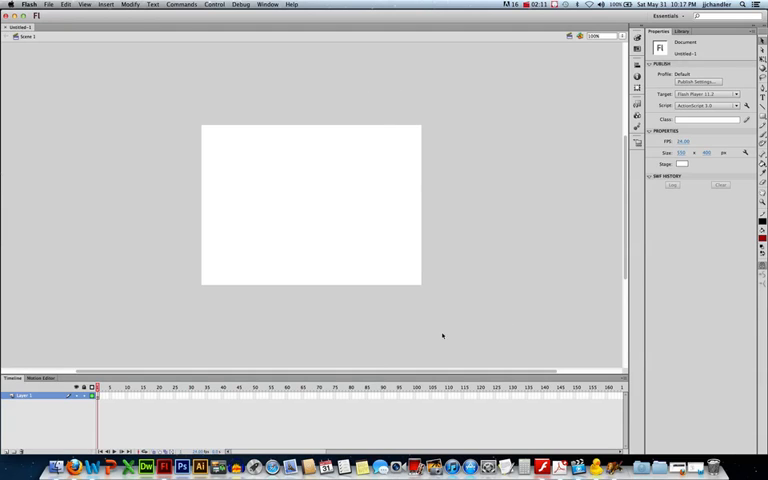
pyautogui.moveTo(280, 208)
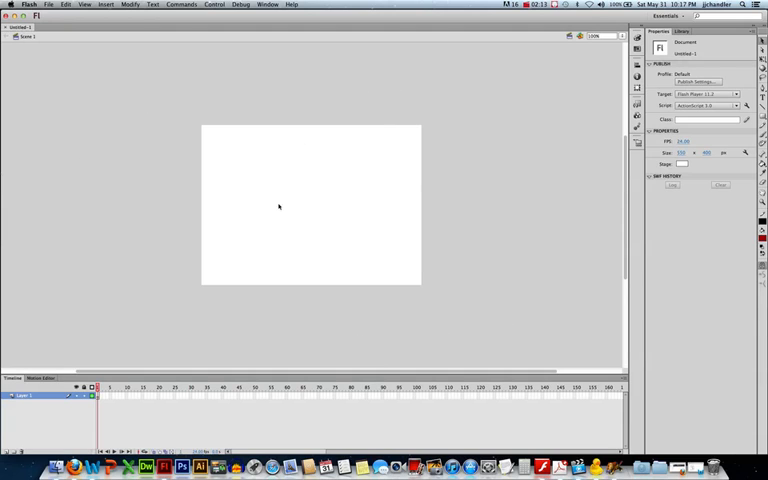
pyautogui.moveTo(284, 216)
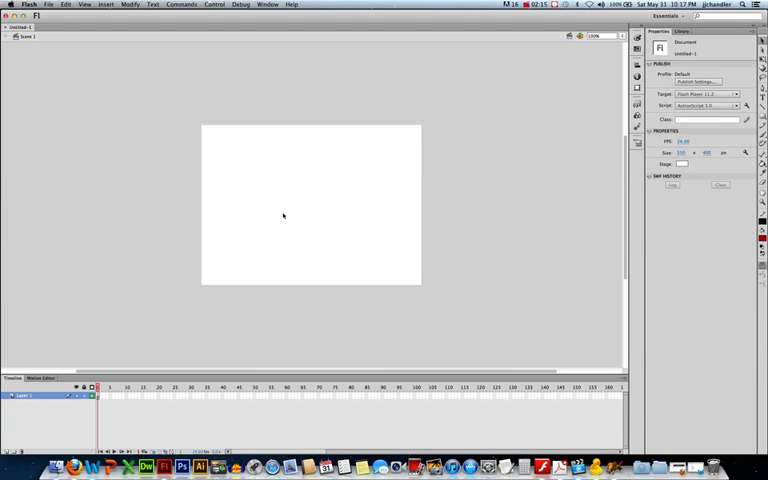
pyautogui.moveTo(172, 210)
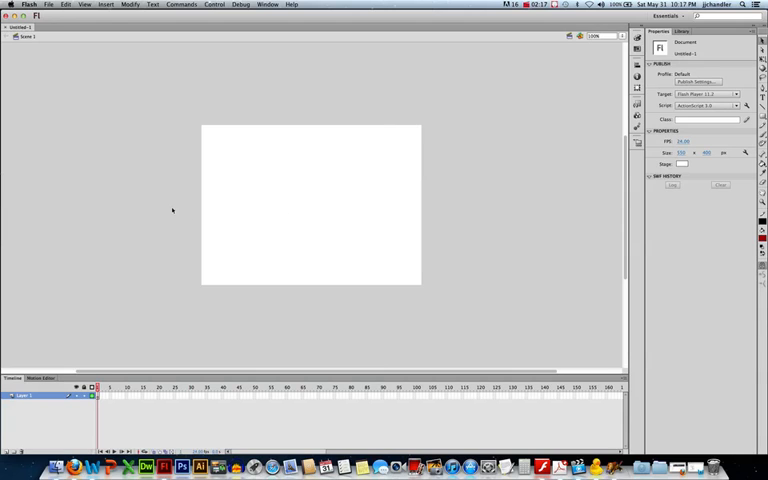
pyautogui.moveTo(156, 202)
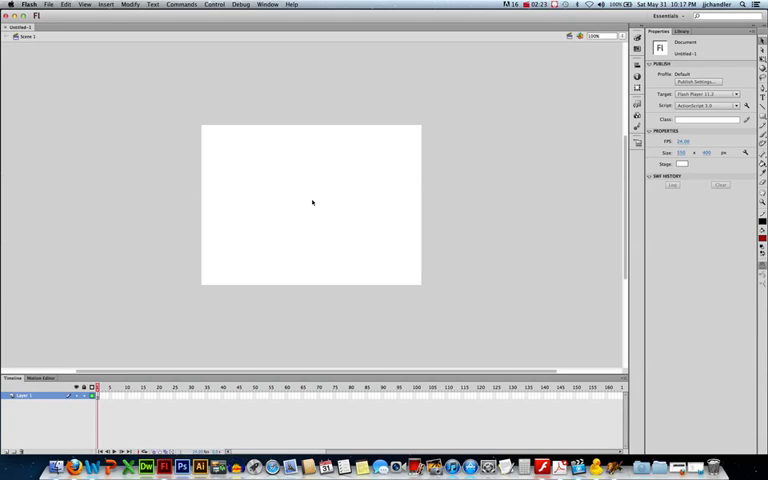
pyautogui.moveTo(468, 212)
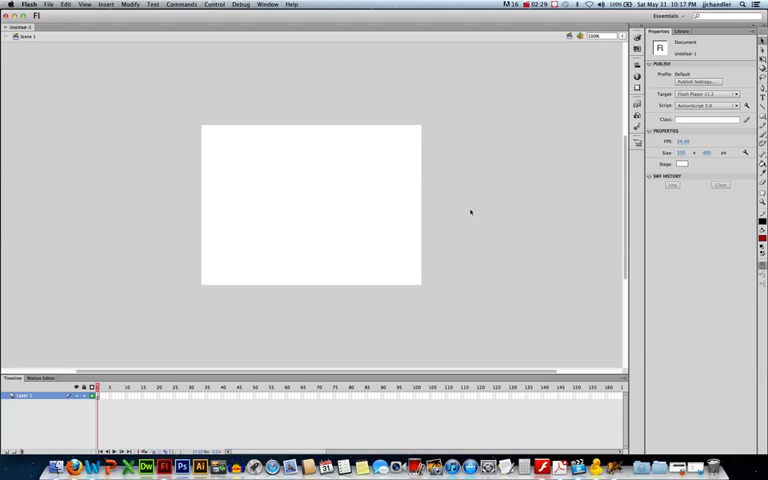
pyautogui.moveTo(468, 212)
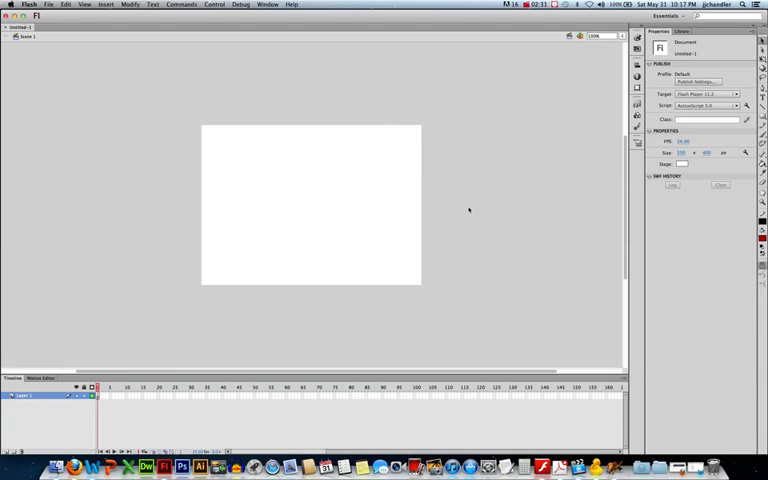
pyautogui.moveTo(168, 220)
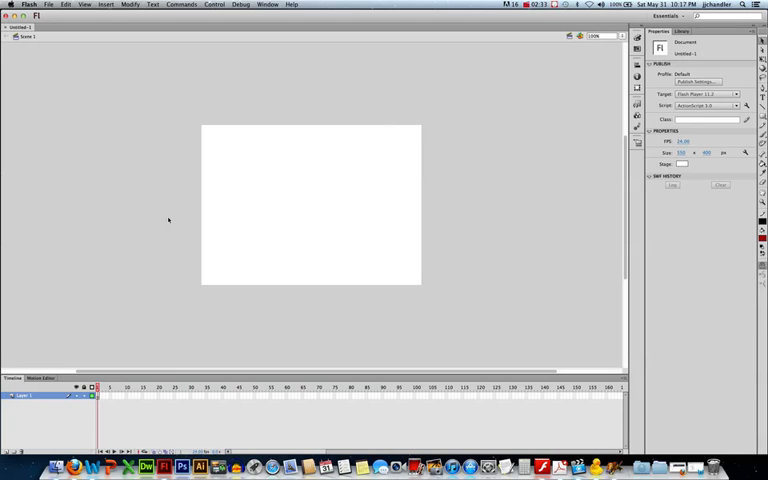
pyautogui.moveTo(376, 216)
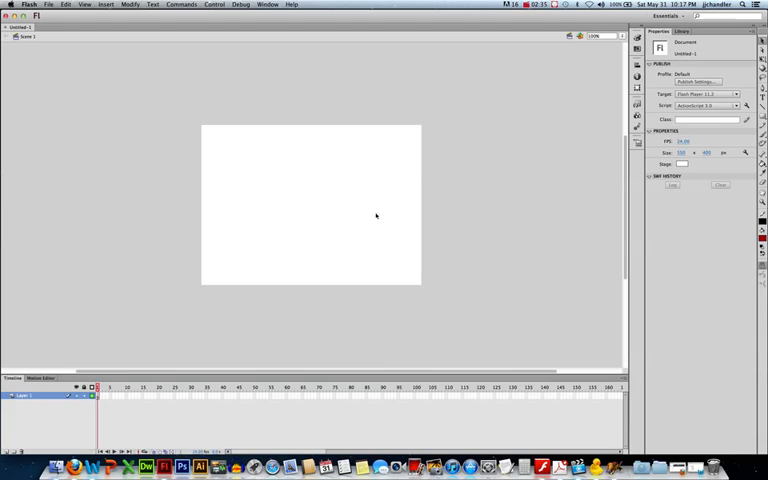
pyautogui.moveTo(498, 212)
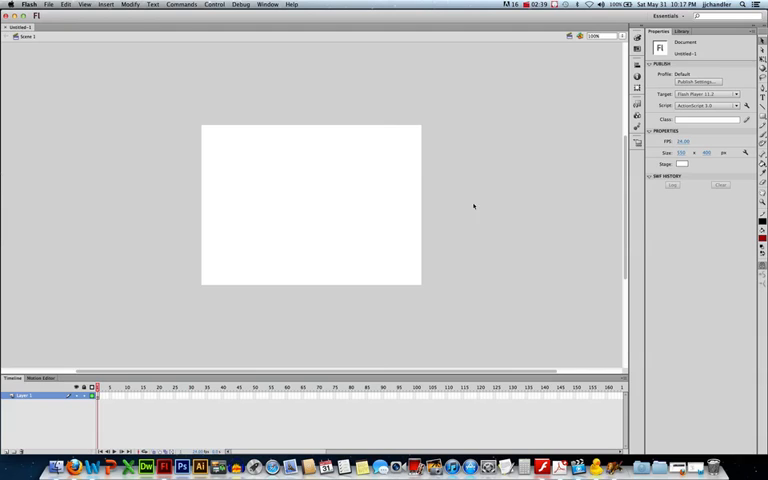
pyautogui.moveTo(400, 132)
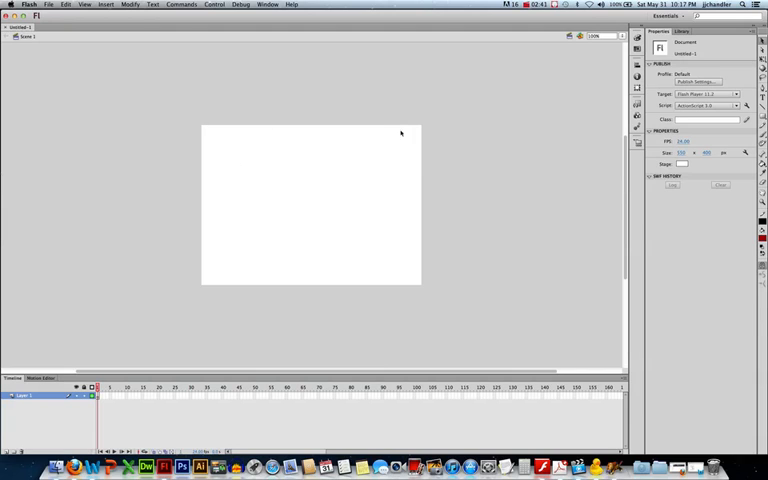
pyautogui.moveTo(292, 224)
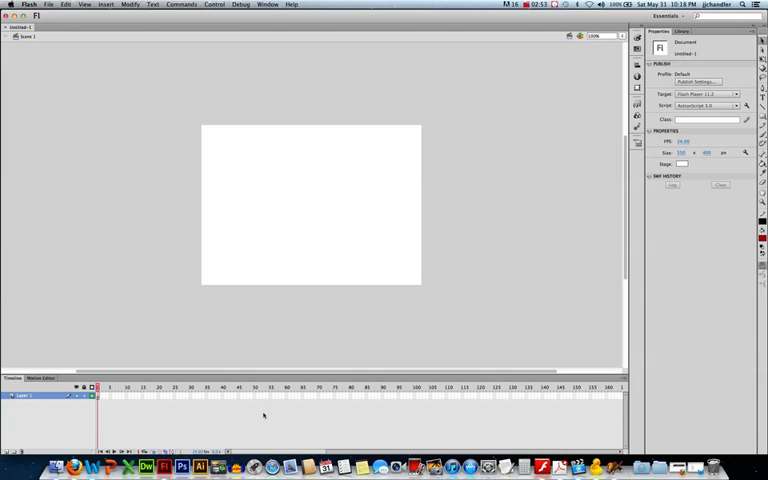
pyautogui.moveTo(228, 420)
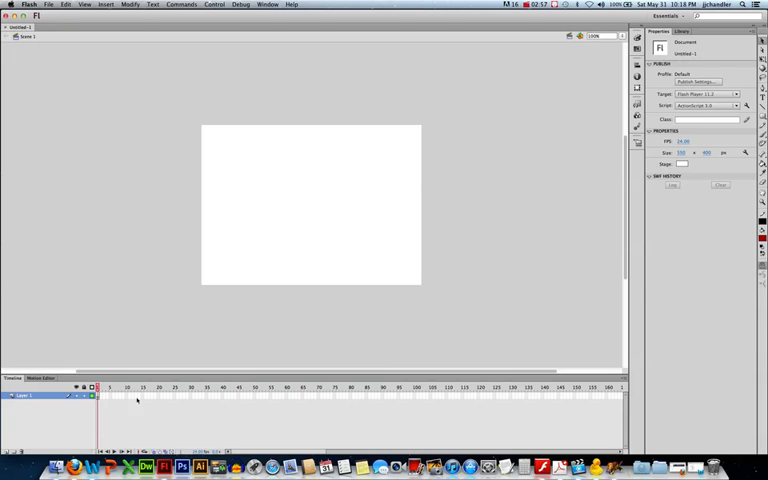
pyautogui.moveTo(184, 420)
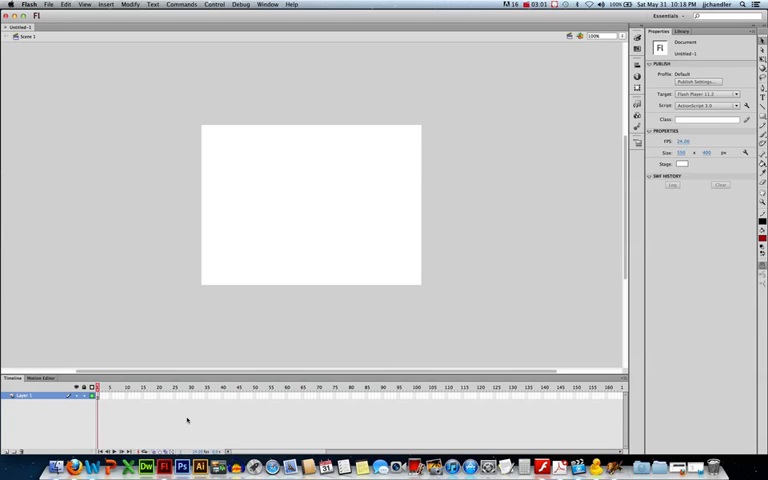
pyautogui.moveTo(144, 420)
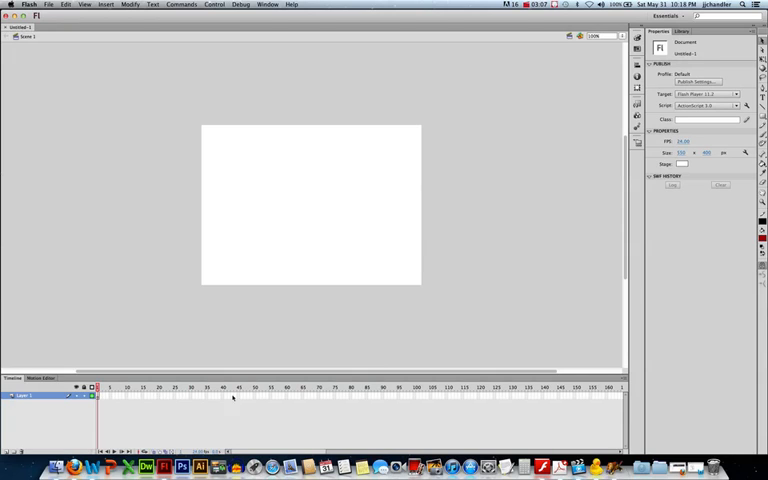
pyautogui.moveTo(210, 430)
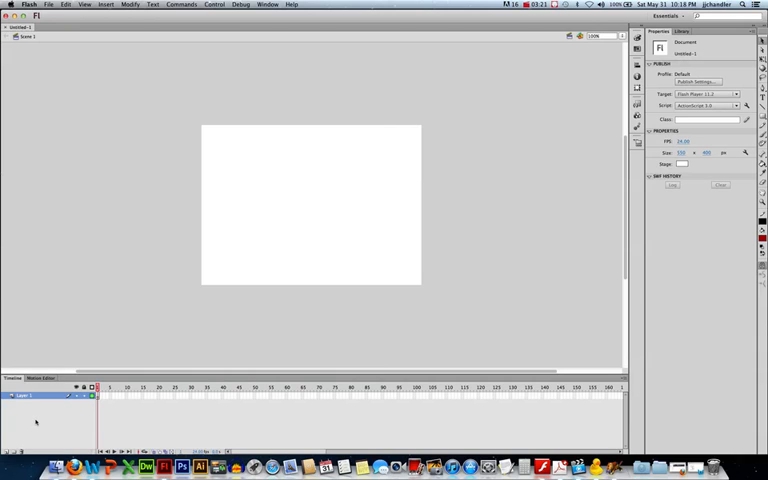
pyautogui.moveTo(32, 412)
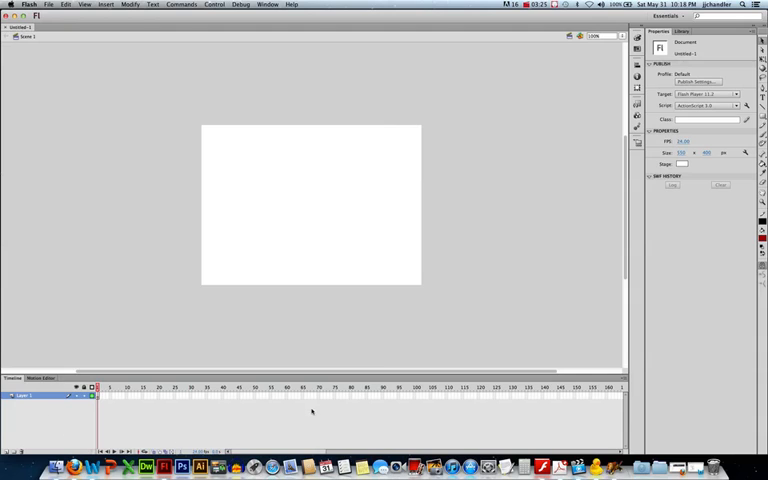
pyautogui.moveTo(492, 192)
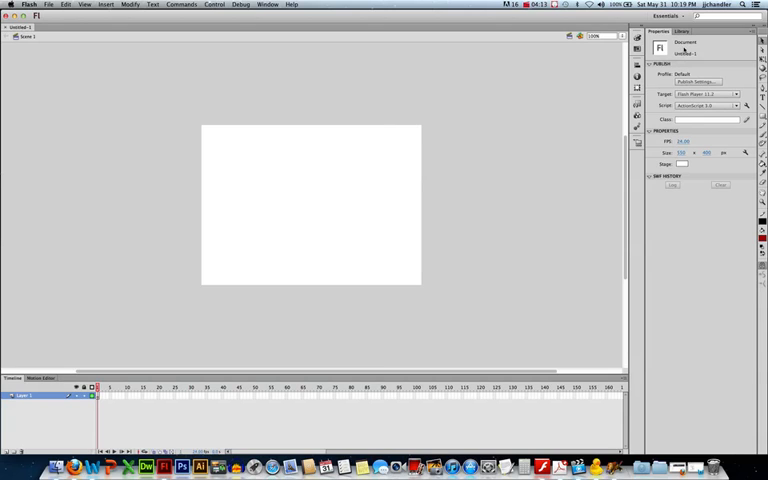
pyautogui.moveTo(384, 212)
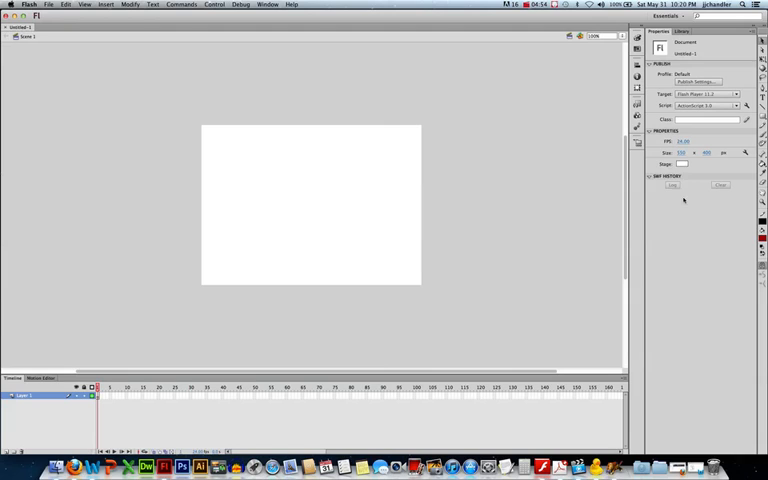
pyautogui.moveTo(688, 204)
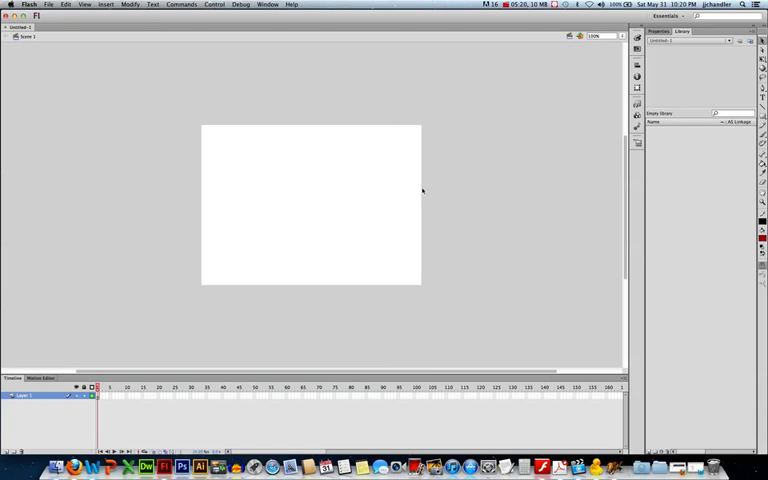
pyautogui.moveTo(128, 400)
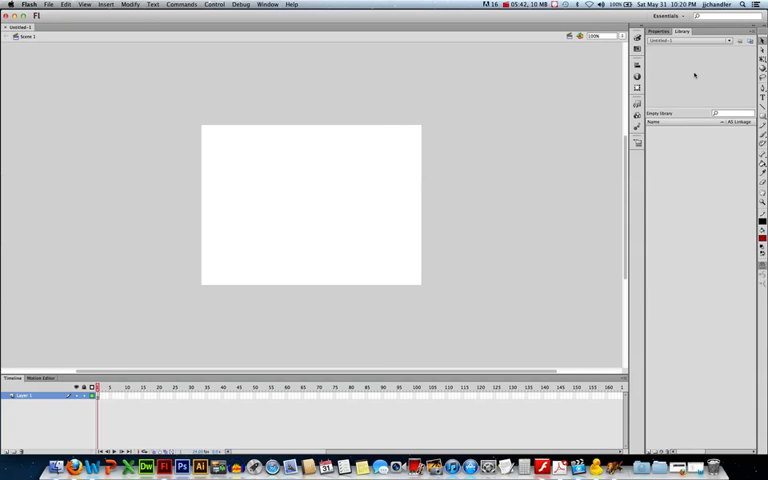
pyautogui.moveTo(704, 90)
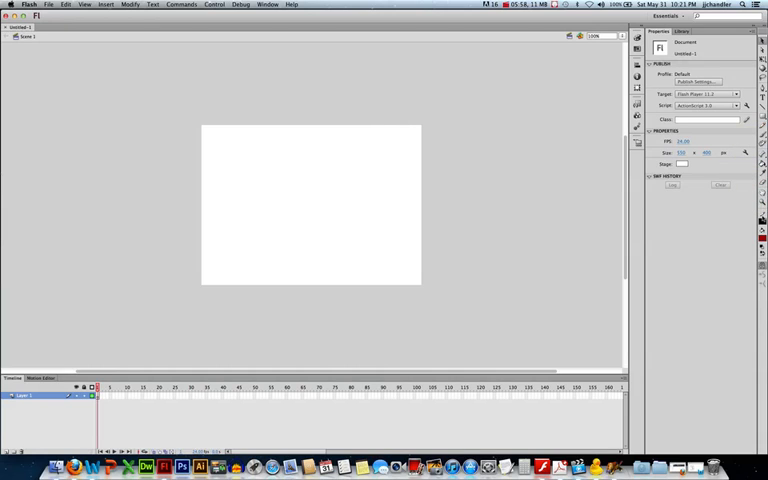
pyautogui.moveTo(688, 228)
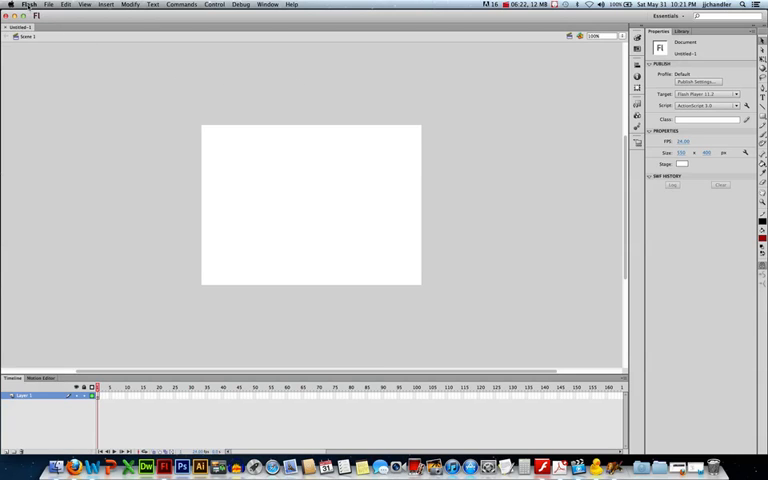
pyautogui.click(64, 4)
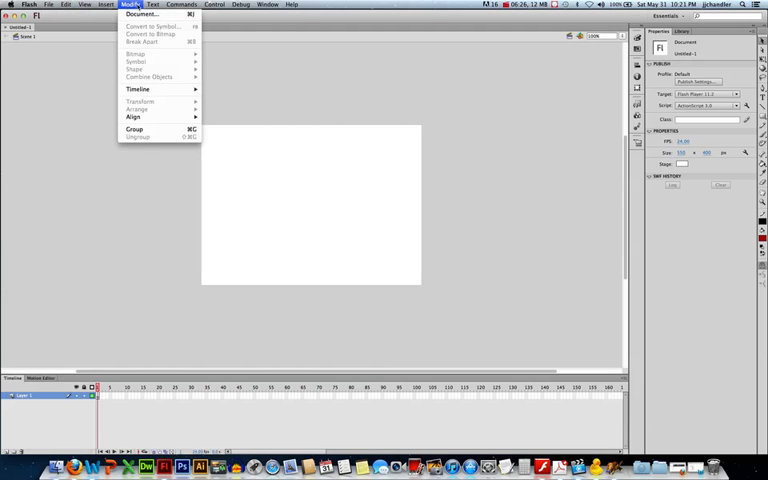
pyautogui.click(240, 4)
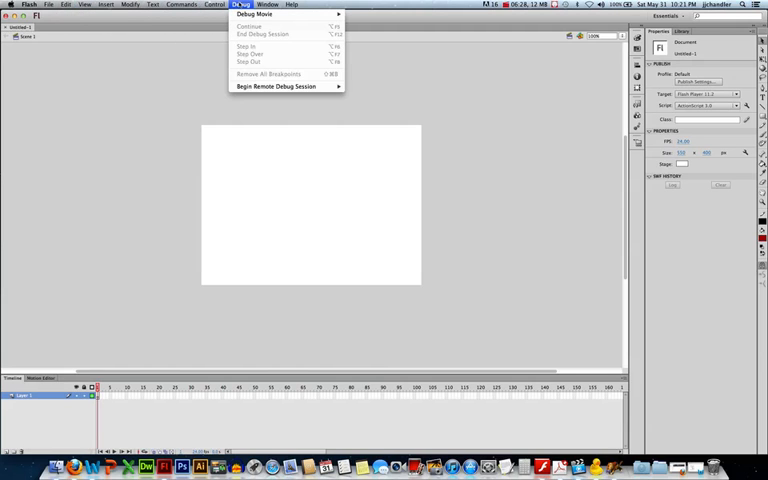
pyautogui.click(268, 4)
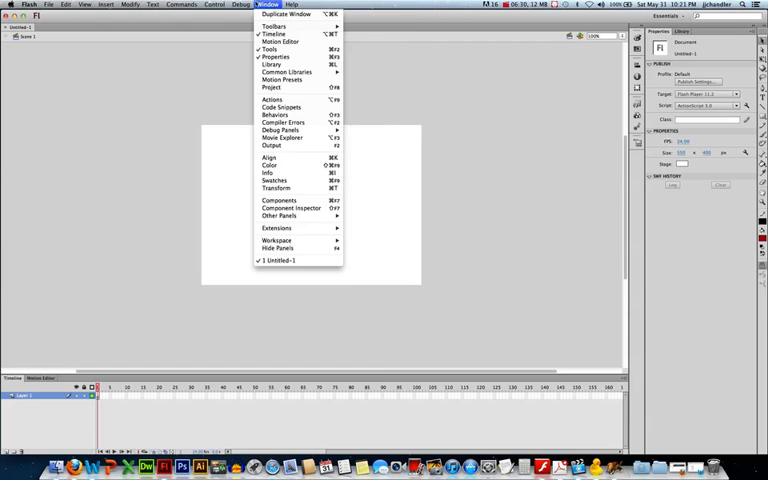
pyautogui.click(106, 4)
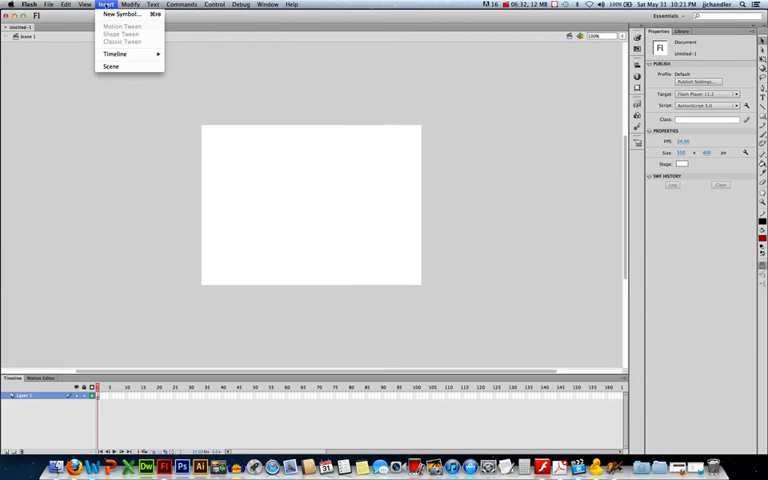